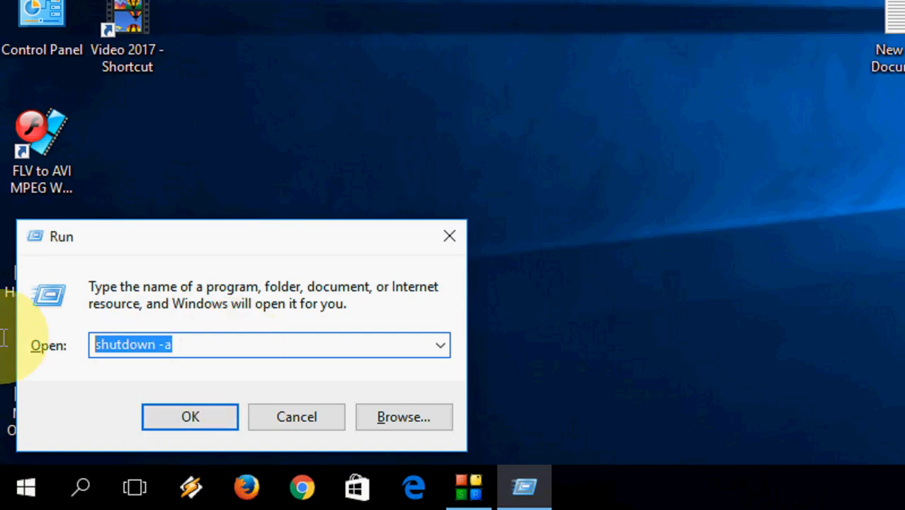
# Enter shutdown /s /t 3800 /f in the Run box, a forced shutdown in 3800 seconds.
pyautogui.write('shutdown /s /t 3600 /f')
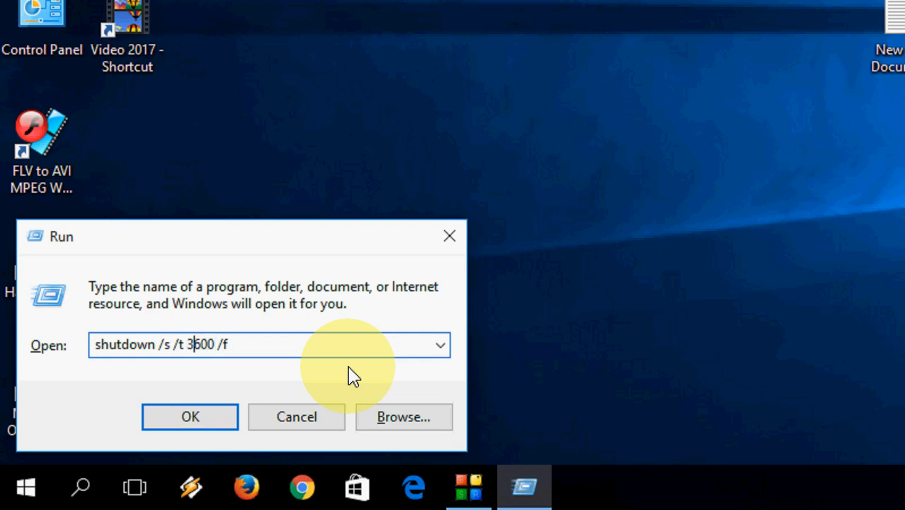
pyautogui.write('7')
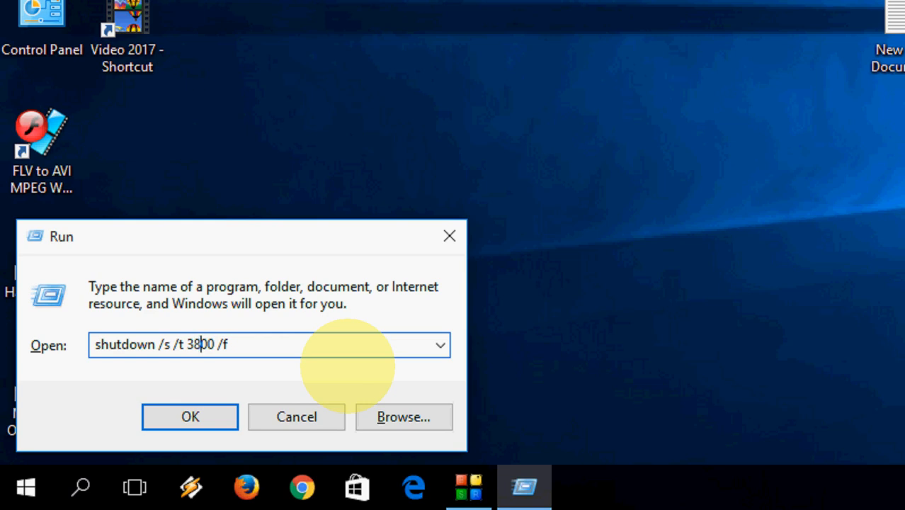
pyautogui.write('0')
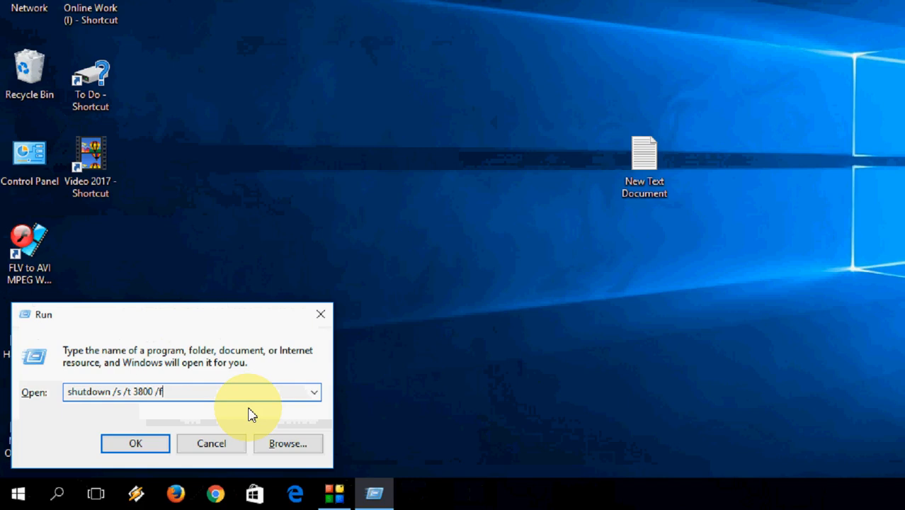
# Run the command so Windows warns it will shut down in 63 minutes.
pyautogui.click(136, 442)
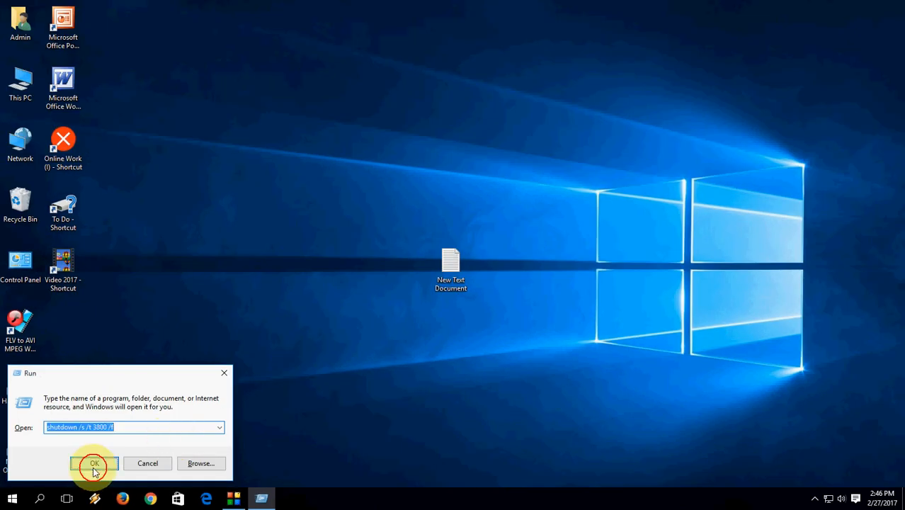
pyautogui.click(94, 463)
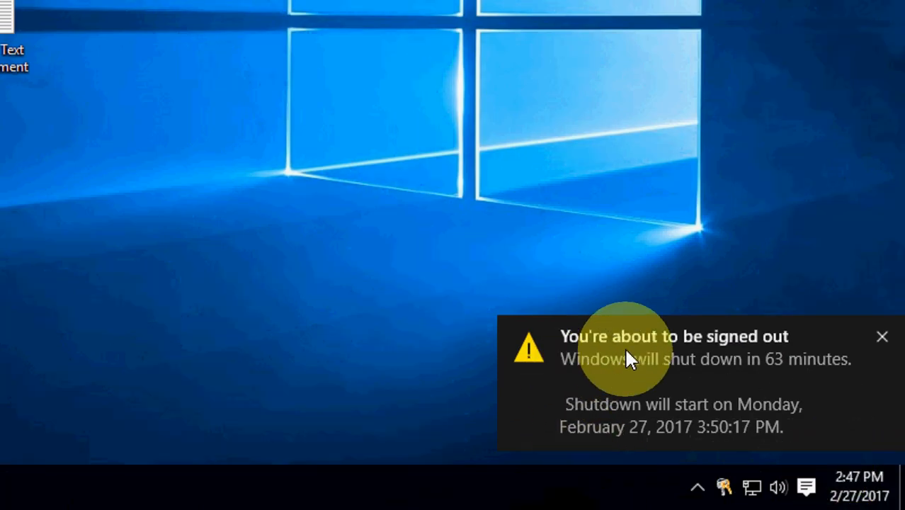
pyautogui.moveTo(754, 365)
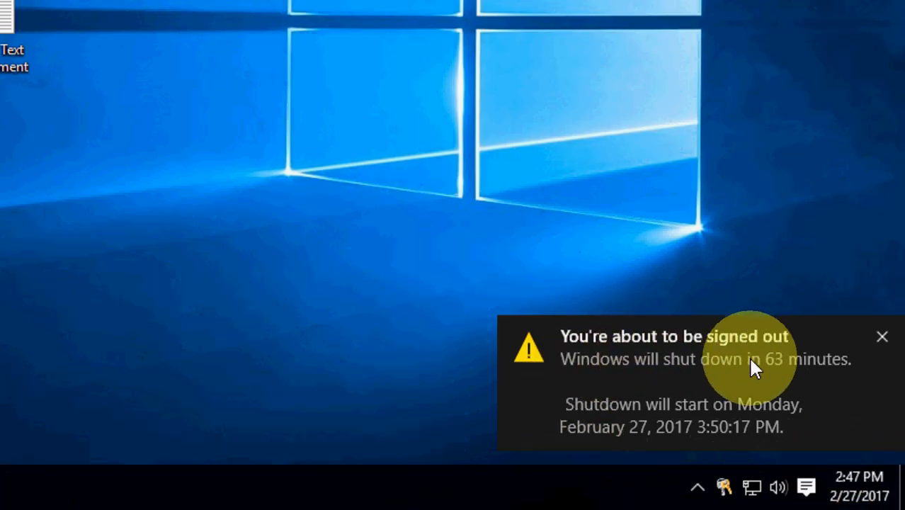
pyautogui.moveTo(768, 380)
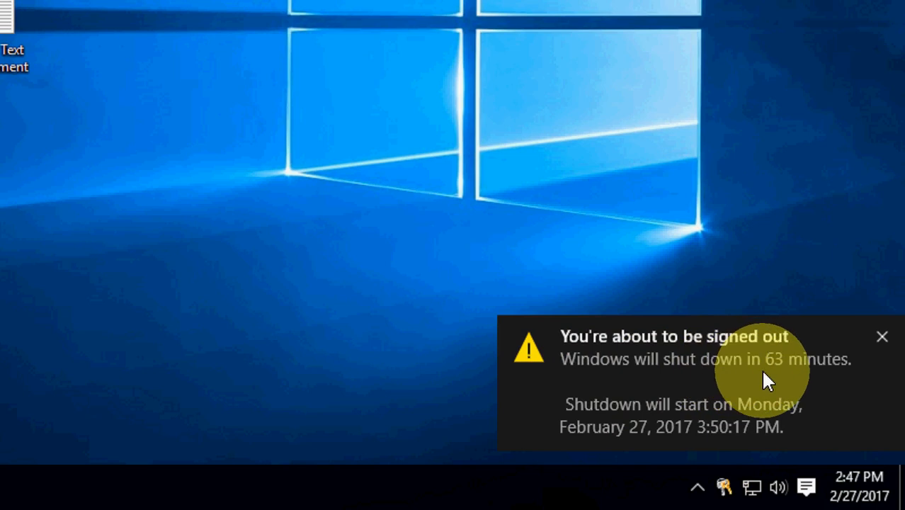
pyautogui.moveTo(815, 380)
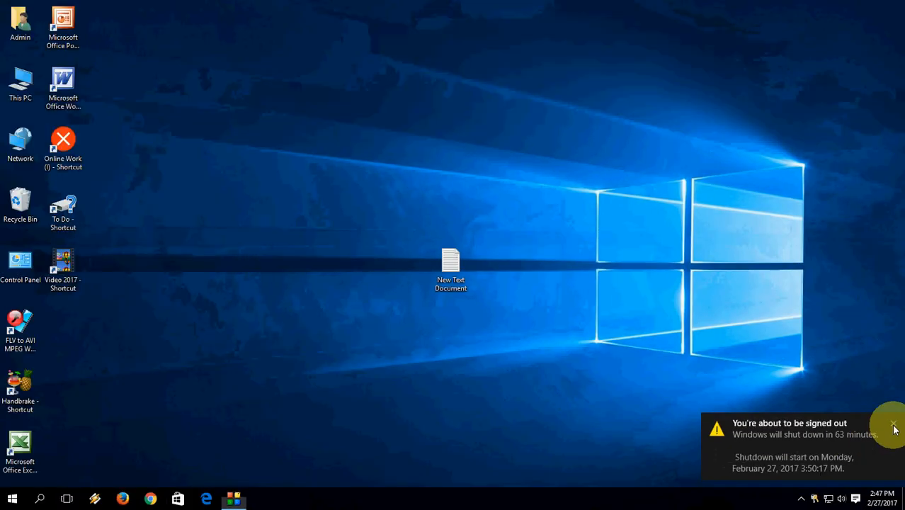
# Refresh the desktop from its context menu to clear the shutdown warning.
pyautogui.rightClick(524, 347)
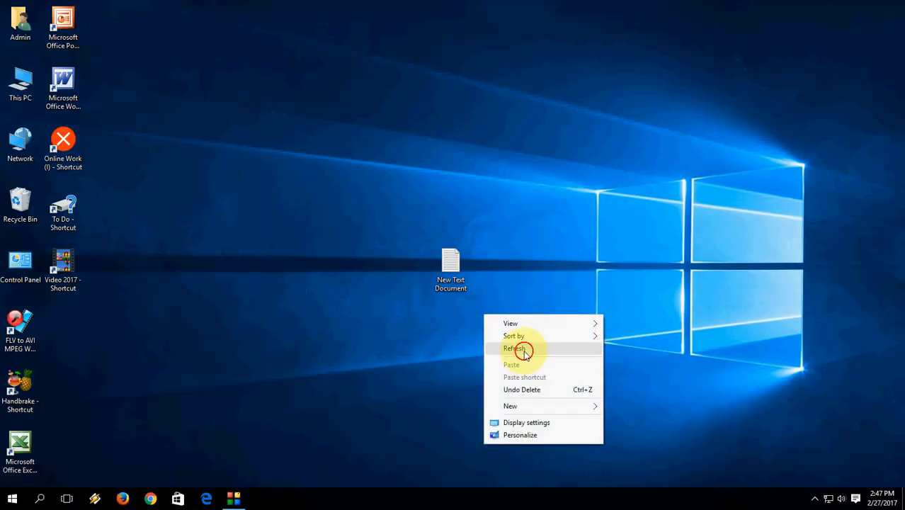
pyautogui.click(516, 349)
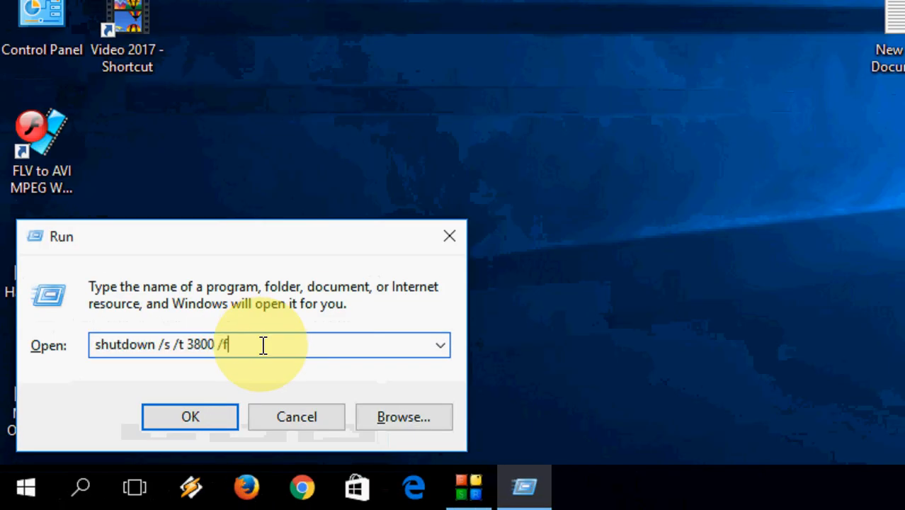
# Run shutdown -a from the Run box to abort the scheduled shutdown.
pyautogui.write('shutdown -a')
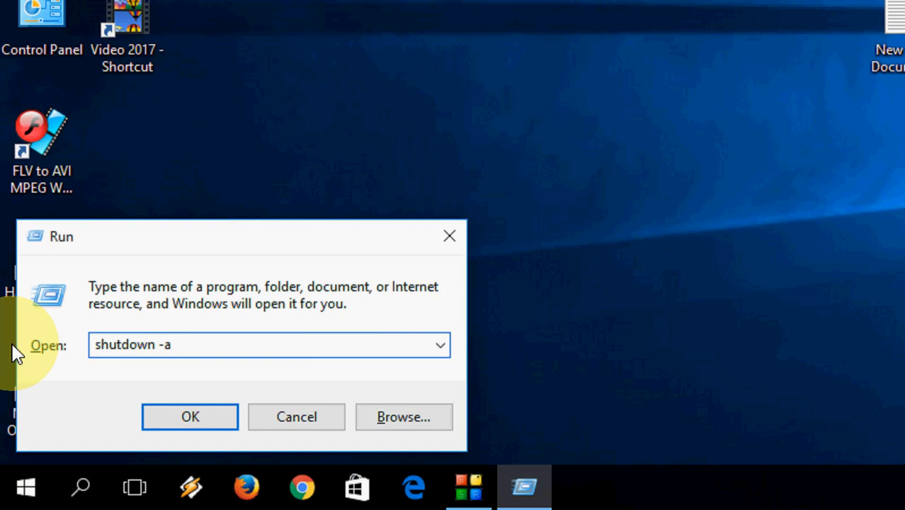
pyautogui.click(269, 346)
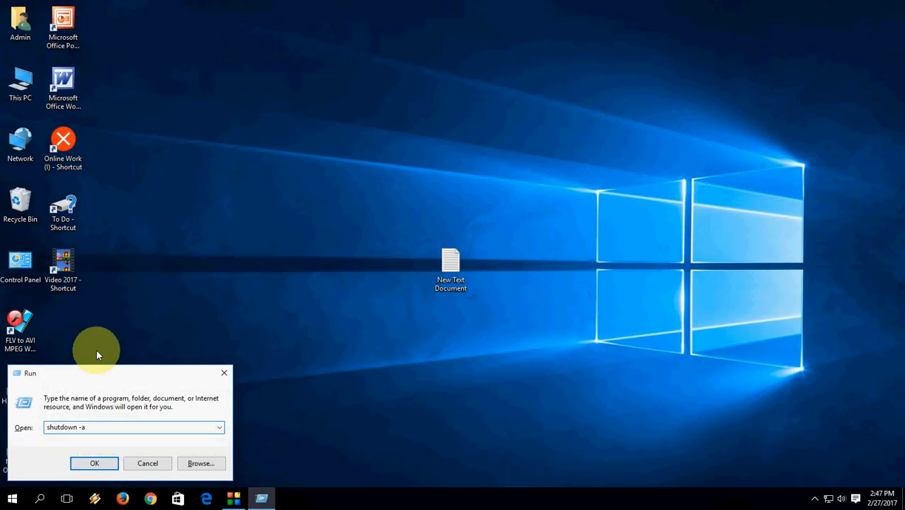
pyautogui.click(94, 463)
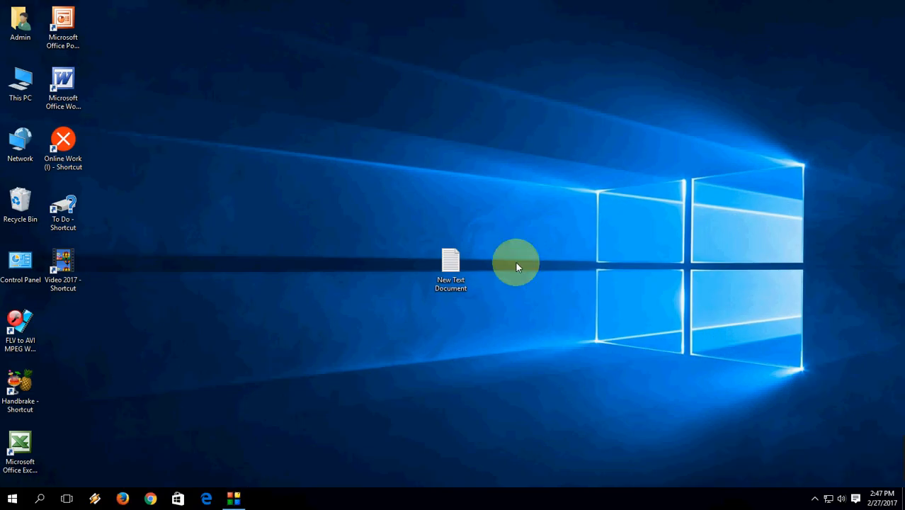
pyautogui.moveTo(496, 255)
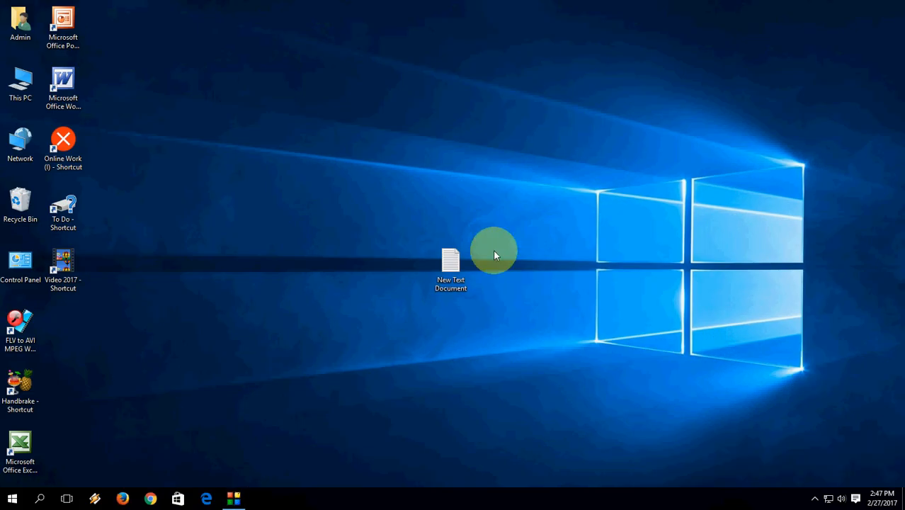